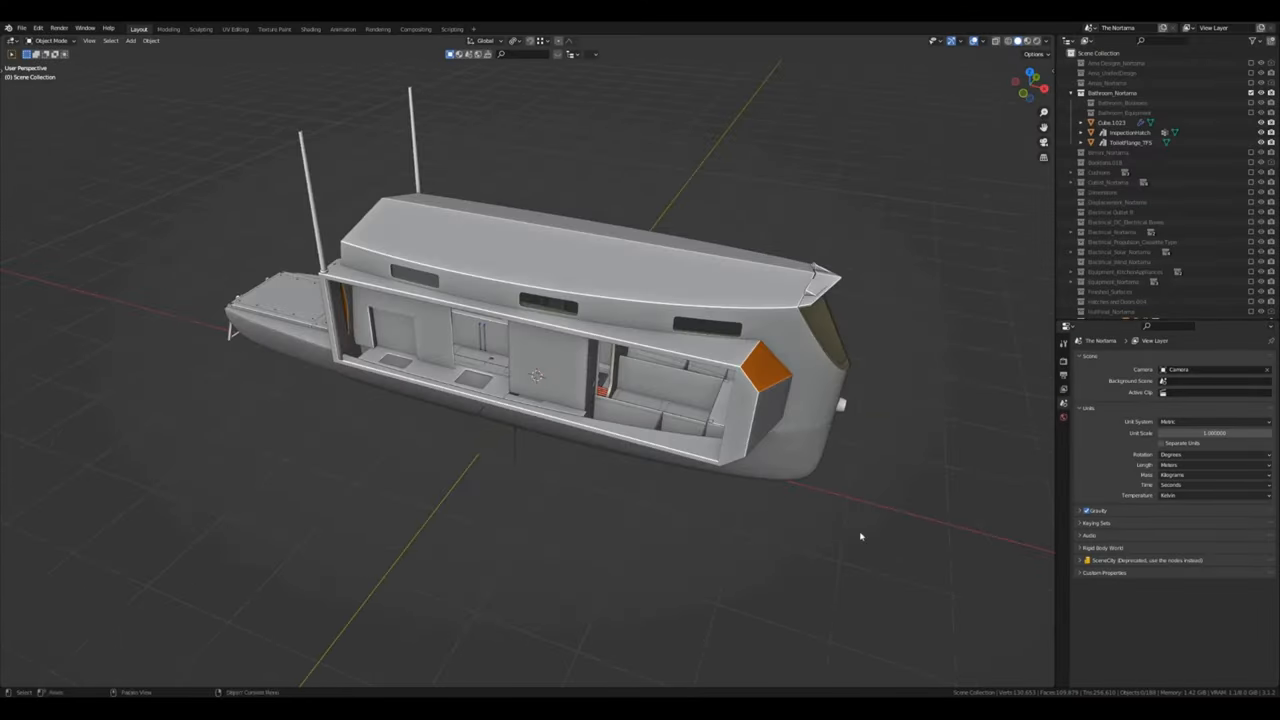
- Orbit to the boat's cutaway side and box-select the upper bathroom section
drag(860, 537, 853, 561)
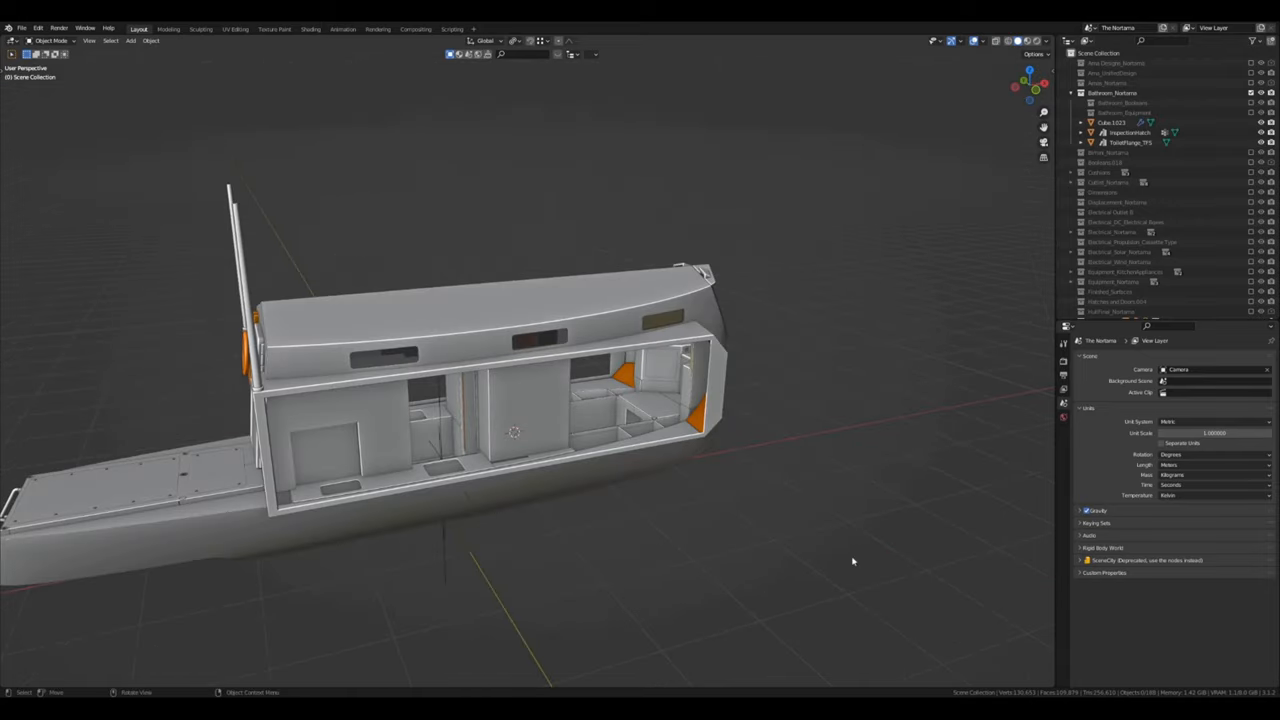
drag(850, 562, 765, 557)
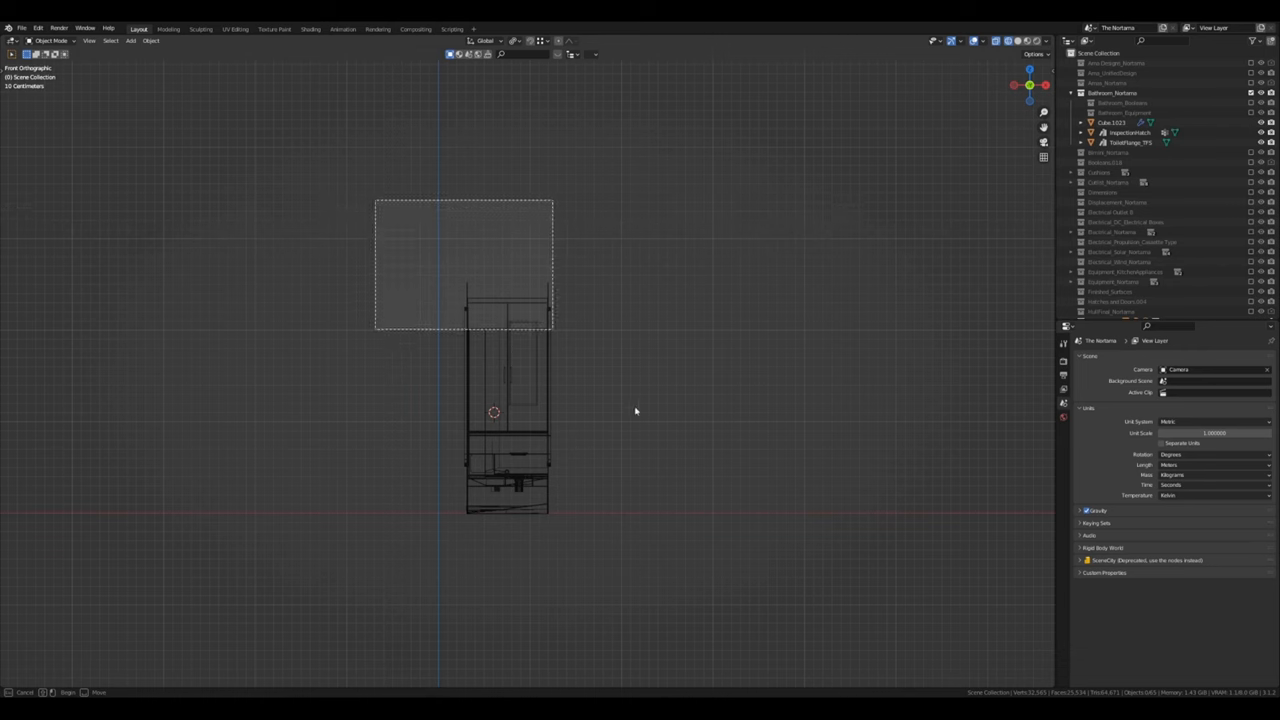
drag(635, 410, 610, 467)
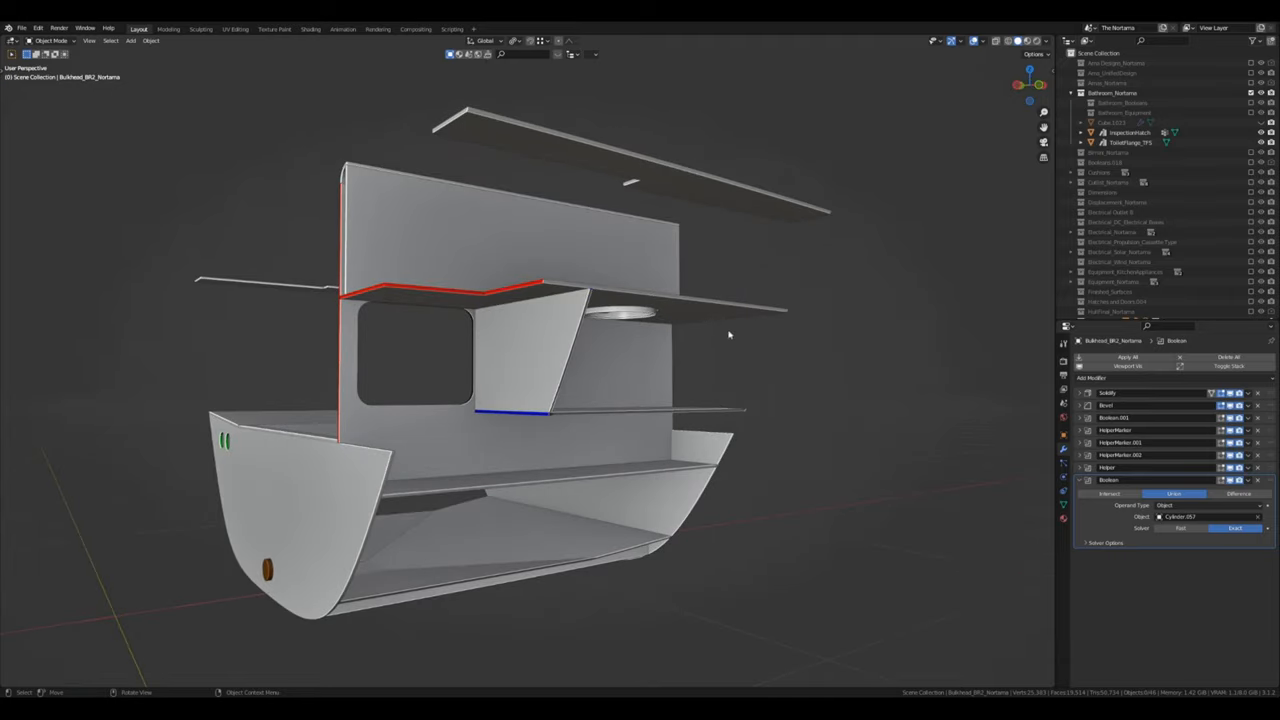
mouse_move(643, 141)
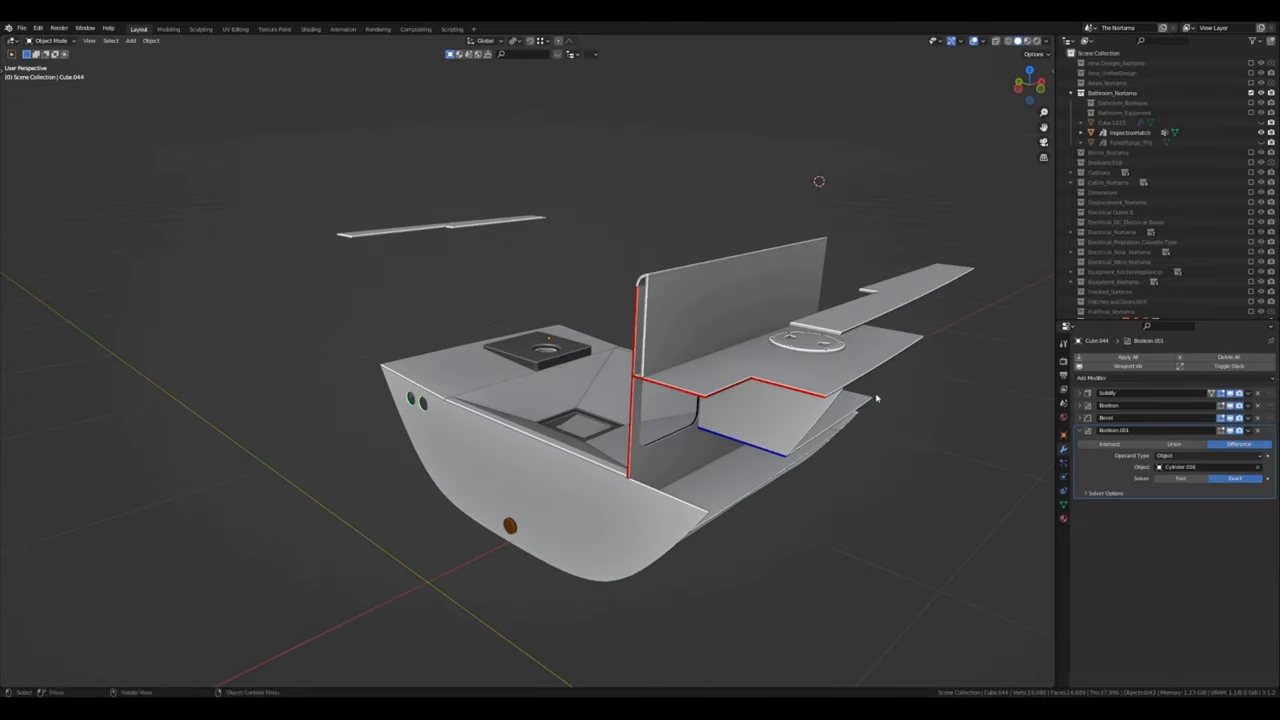
- Orbit around the isolated hull, bulkhead and shelf pieces and zoom out
drag(875, 400, 872, 553)
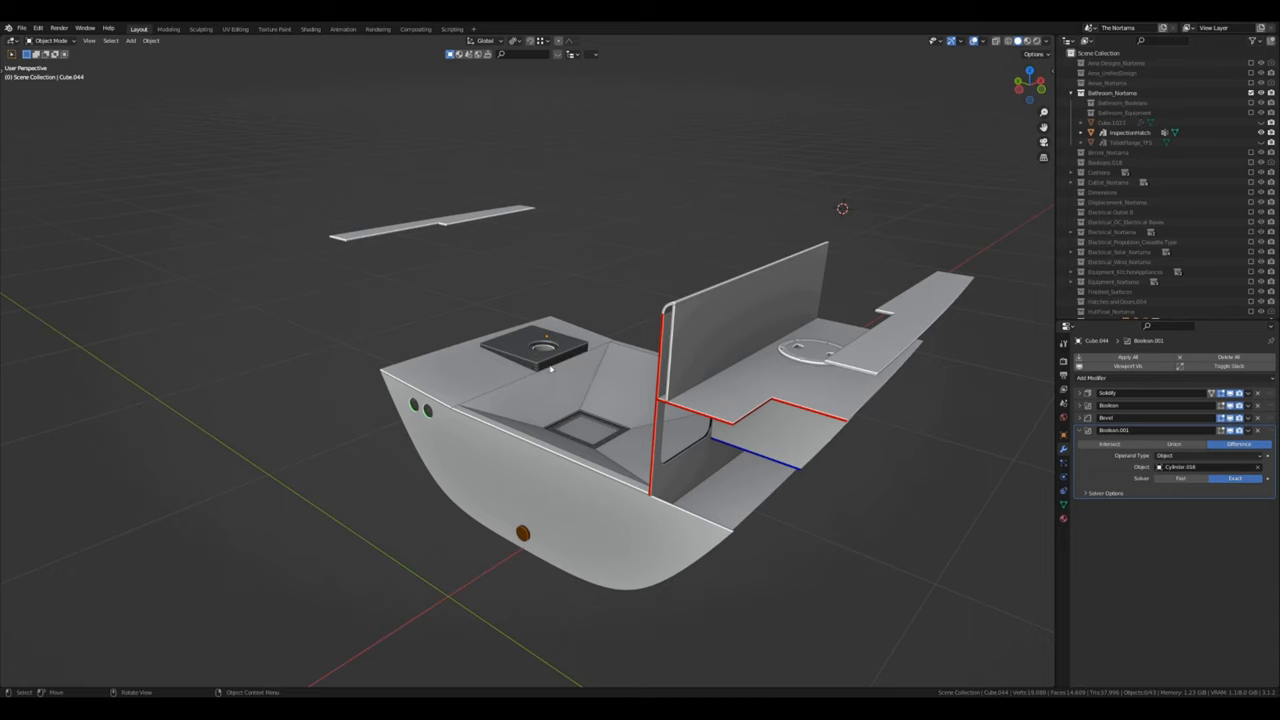
mouse_move(763, 524)
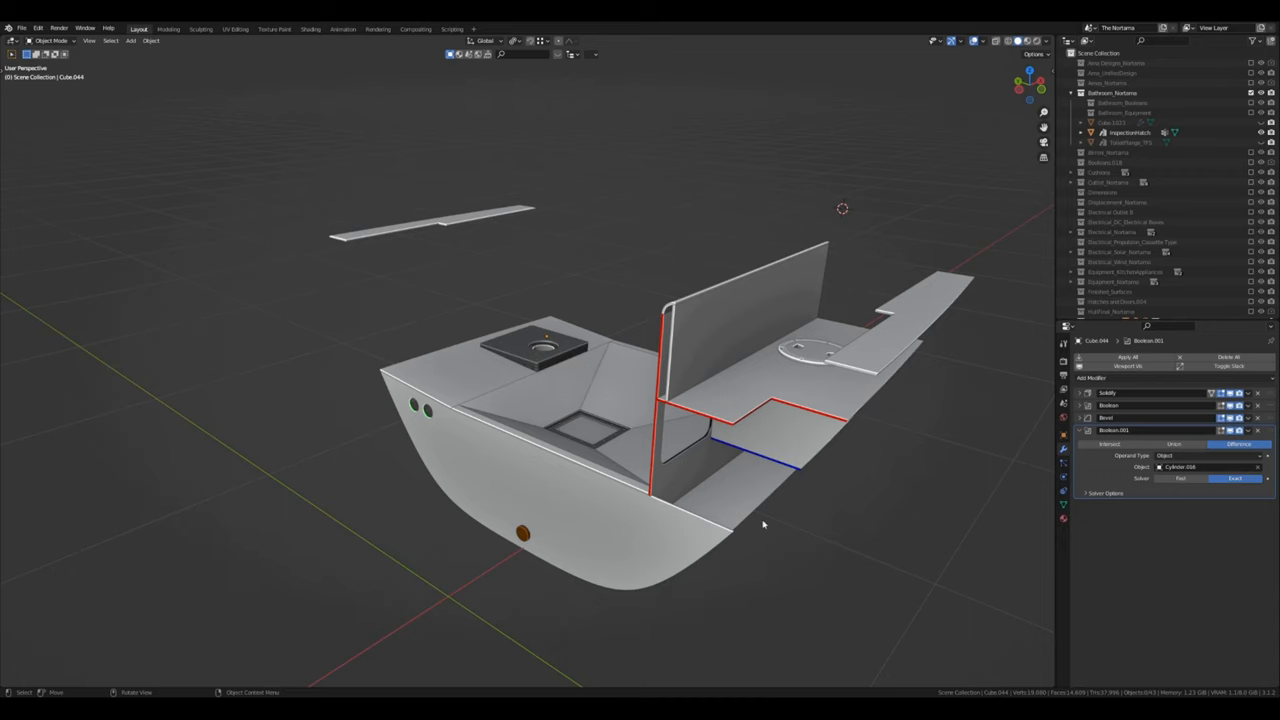
scroll(down, 3)
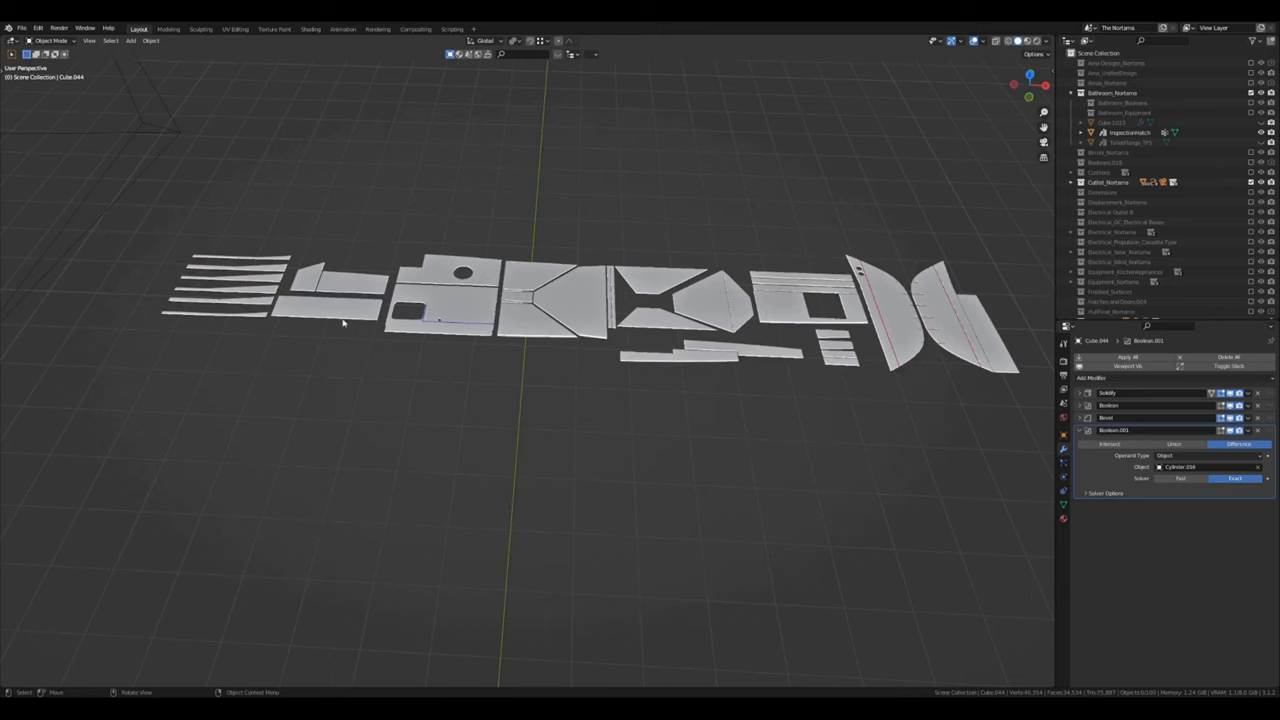
mouse_move(973, 325)
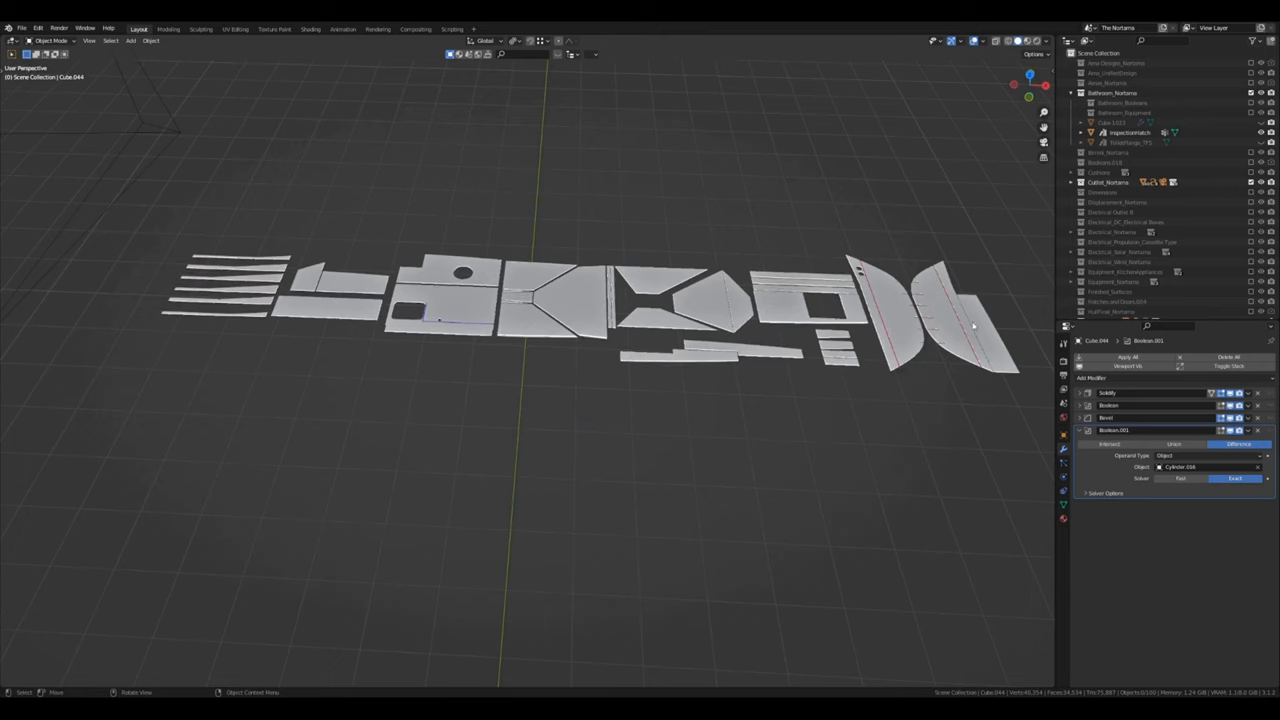
mouse_move(773, 441)
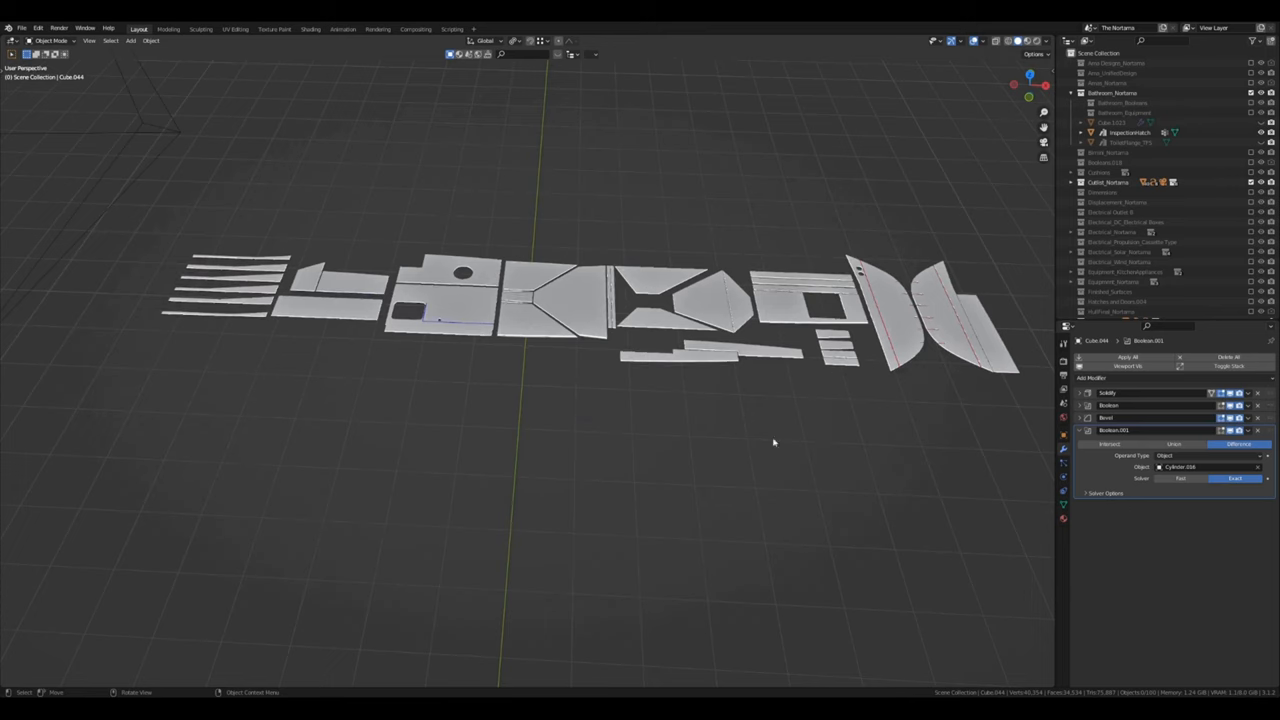
mouse_move(501, 527)
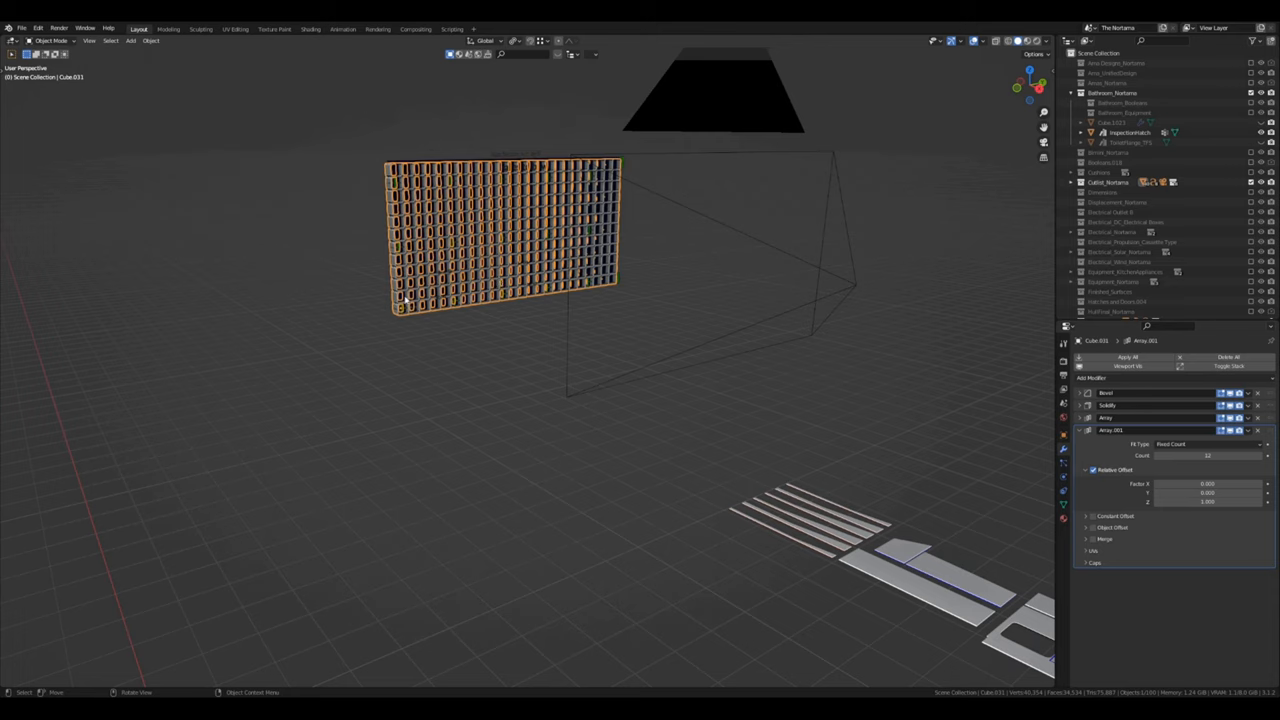
mouse_move(540, 168)
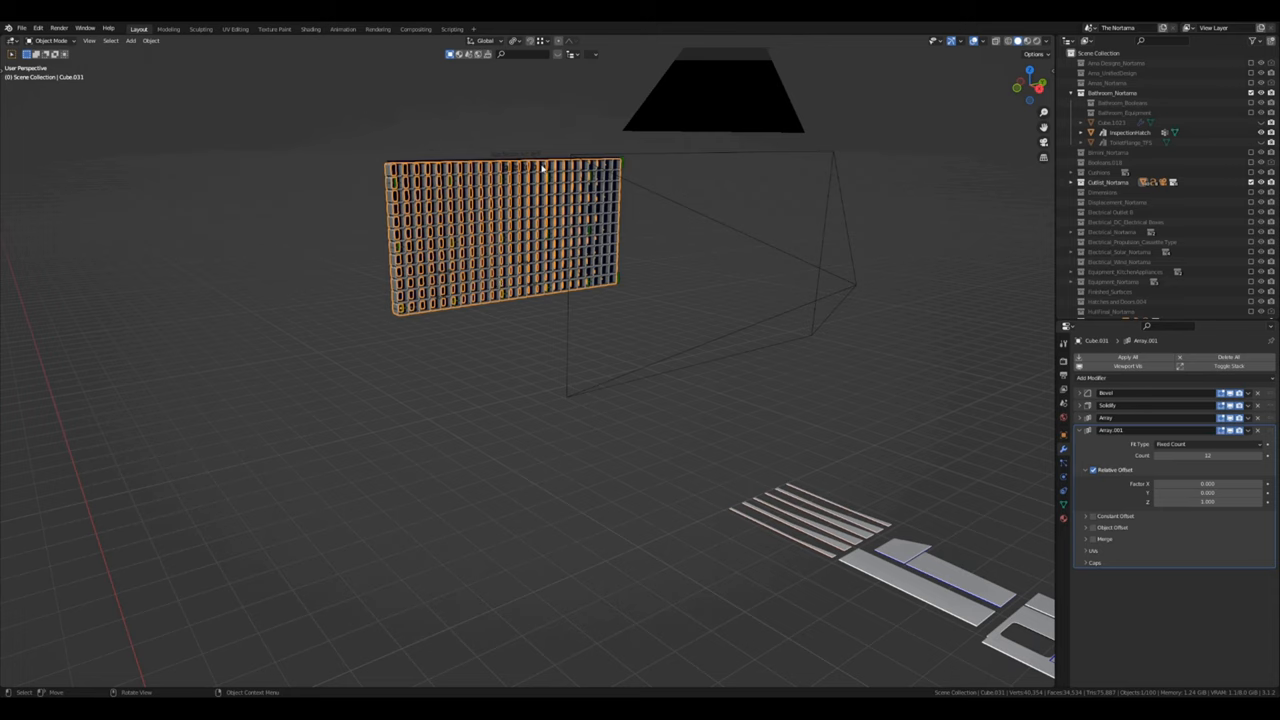
mouse_move(507, 256)
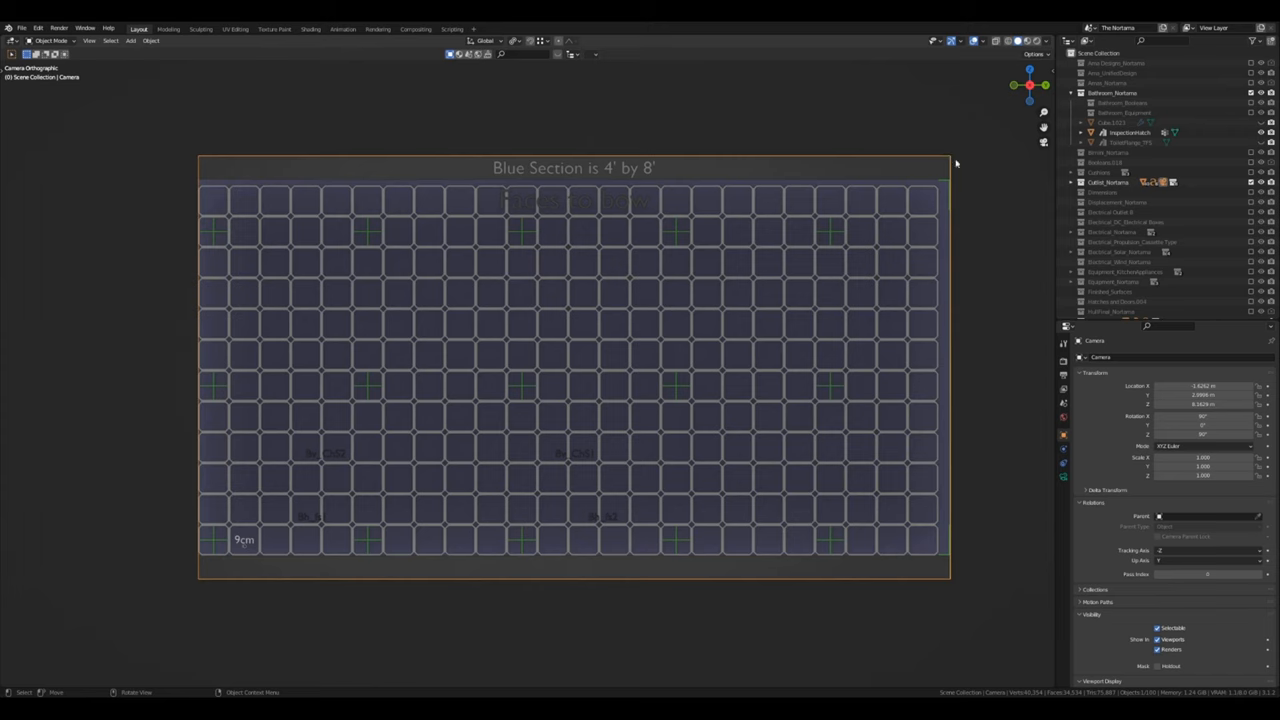
mouse_move(1064, 387)
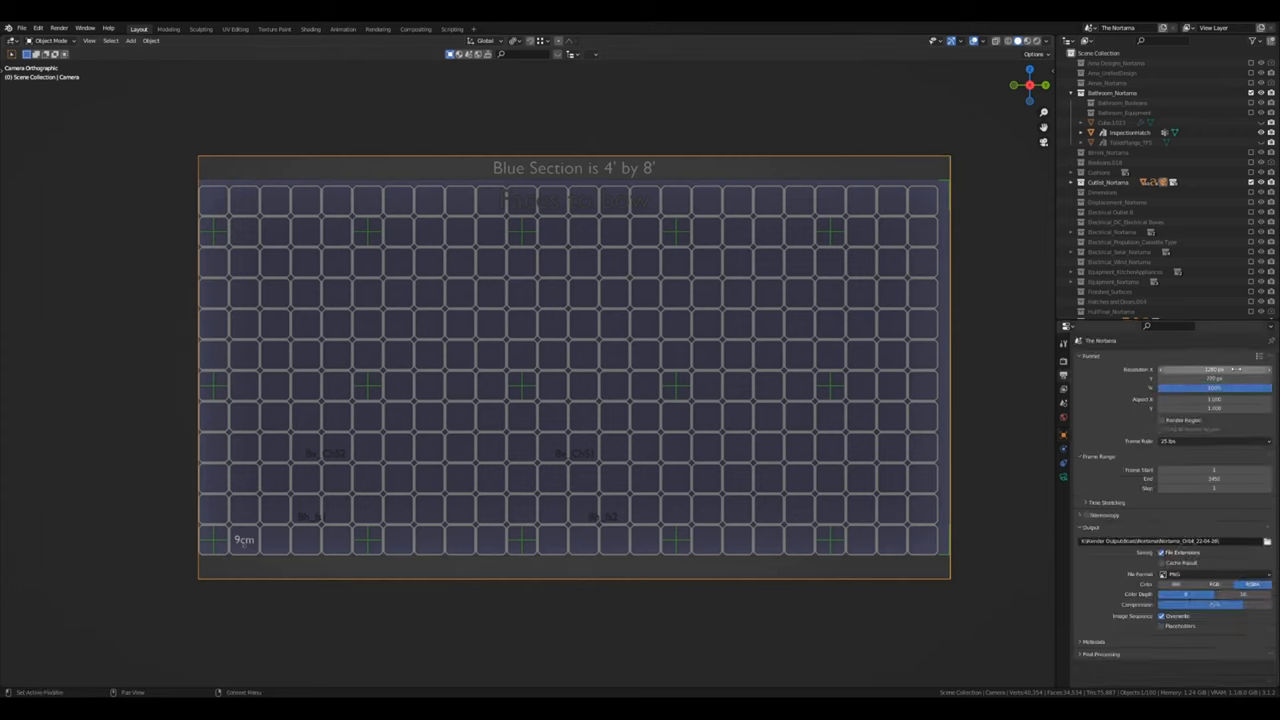
mouse_move(1213, 370)
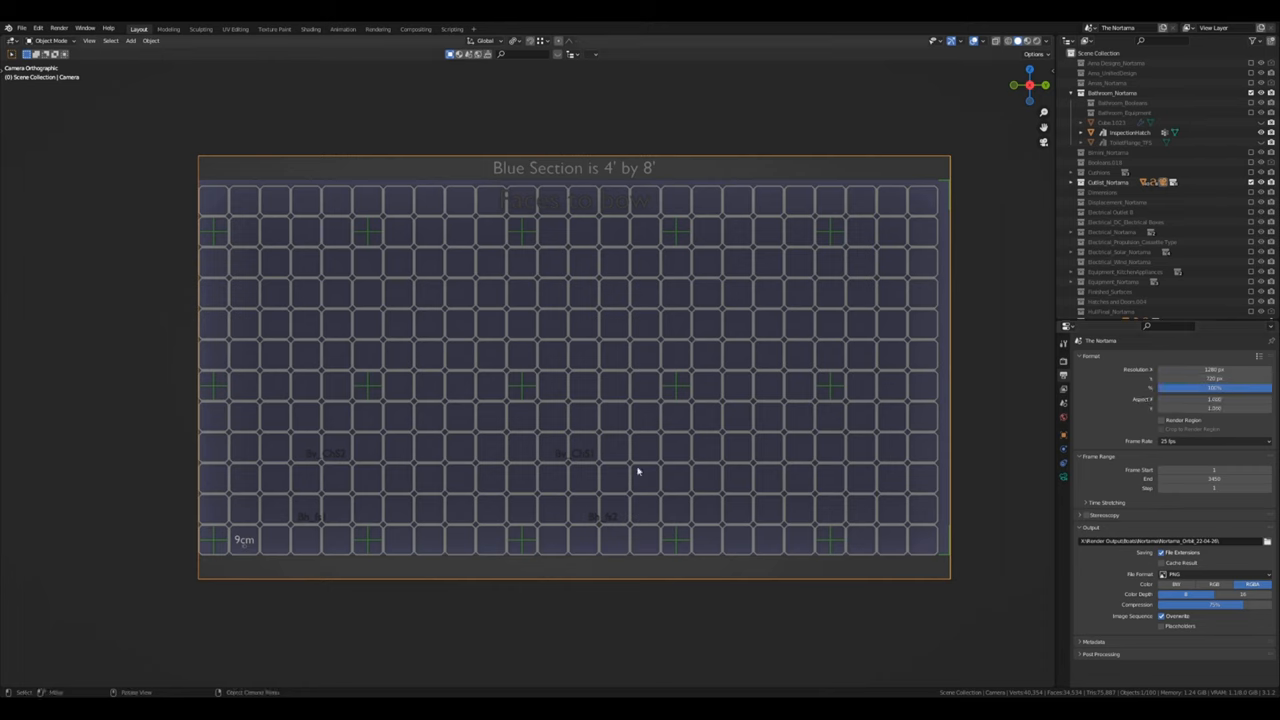
mouse_move(754, 285)
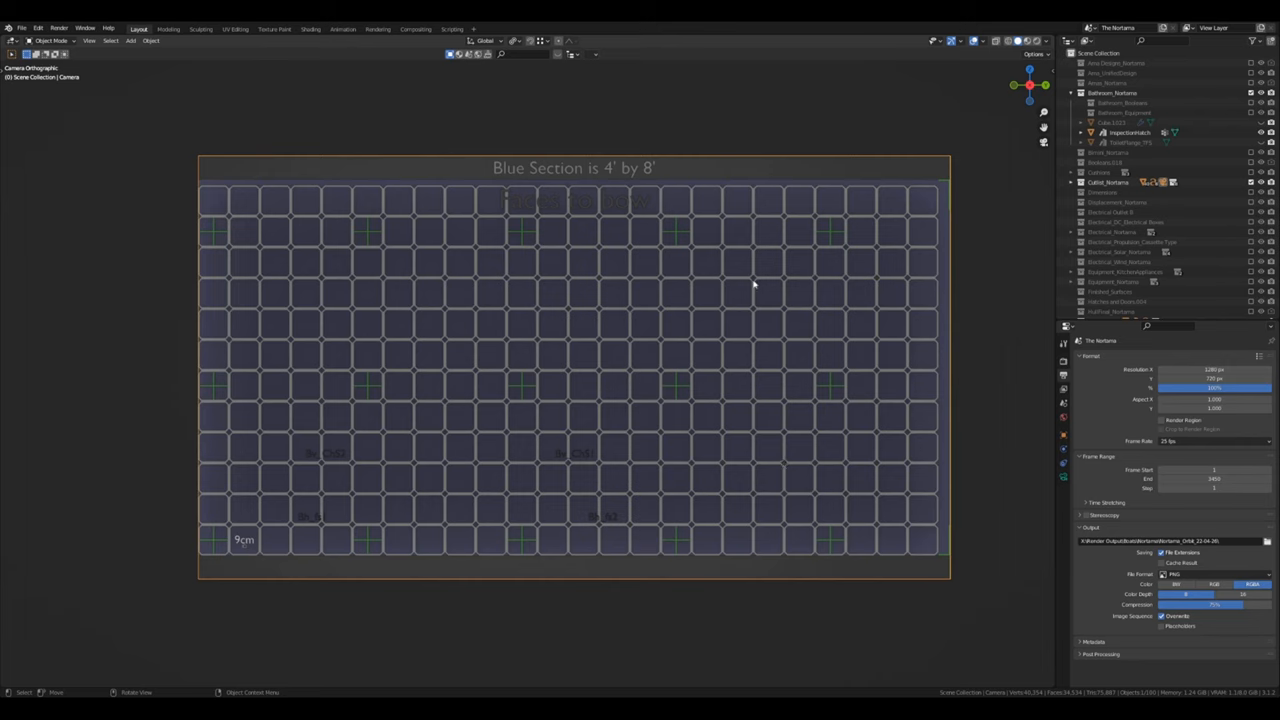
mouse_move(757, 307)
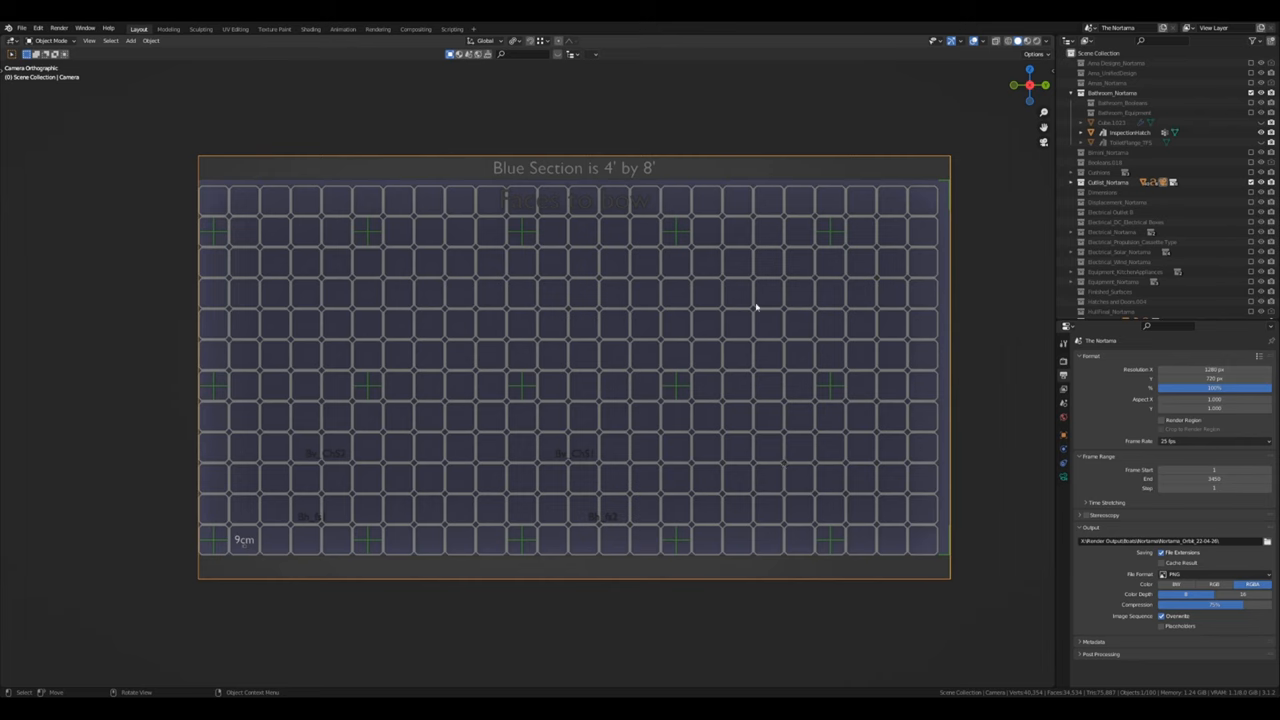
mouse_move(540, 347)
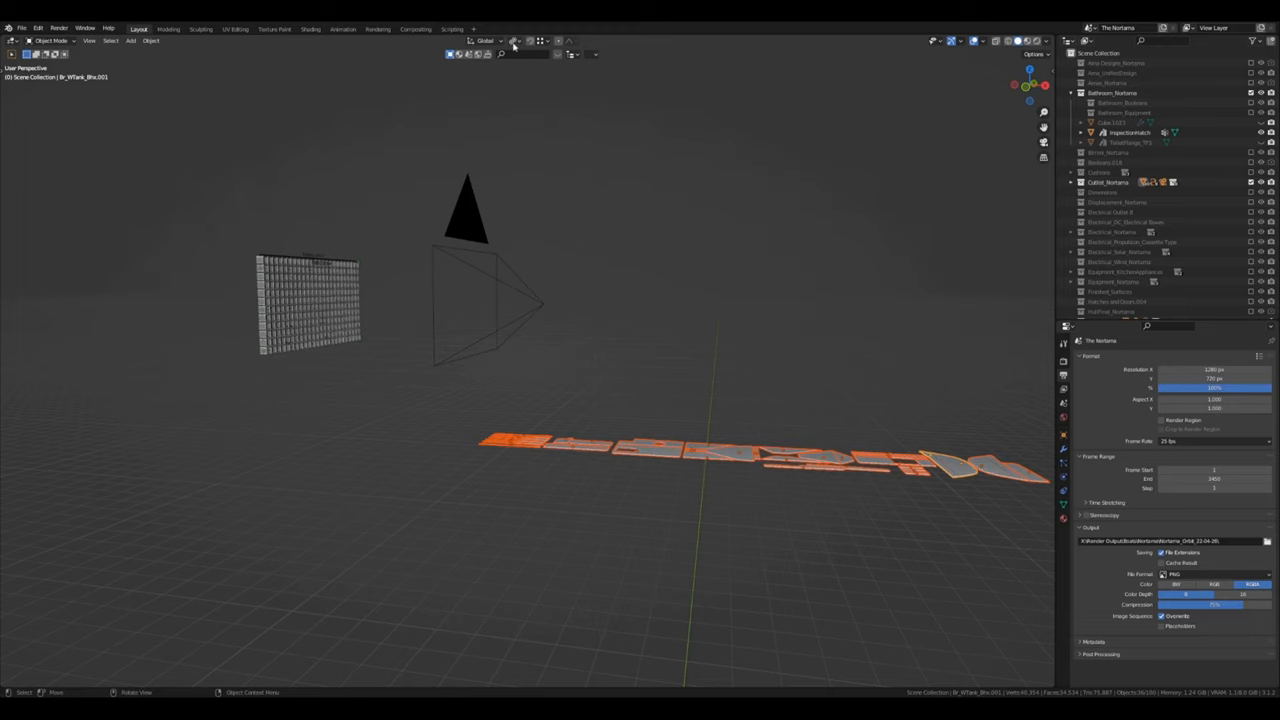
- Set the transform pivot to the 3D cursor and start rotating the flat parts
click(486, 41)
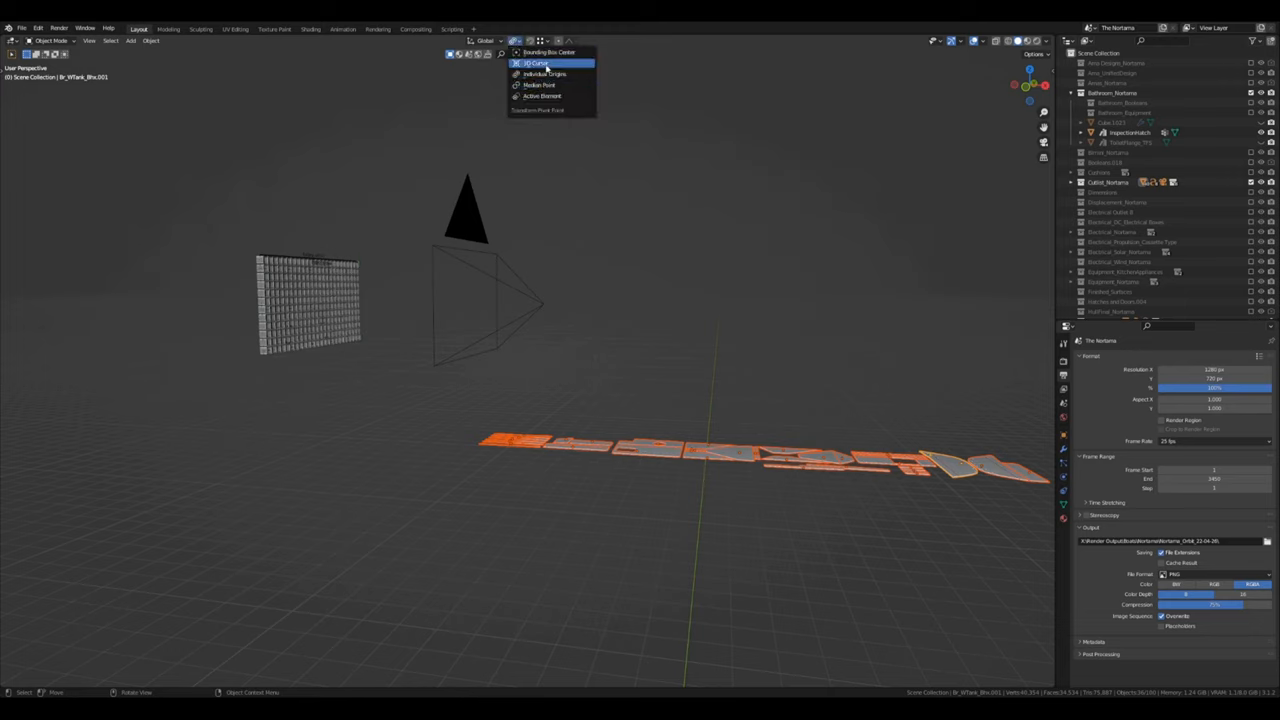
click(534, 63)
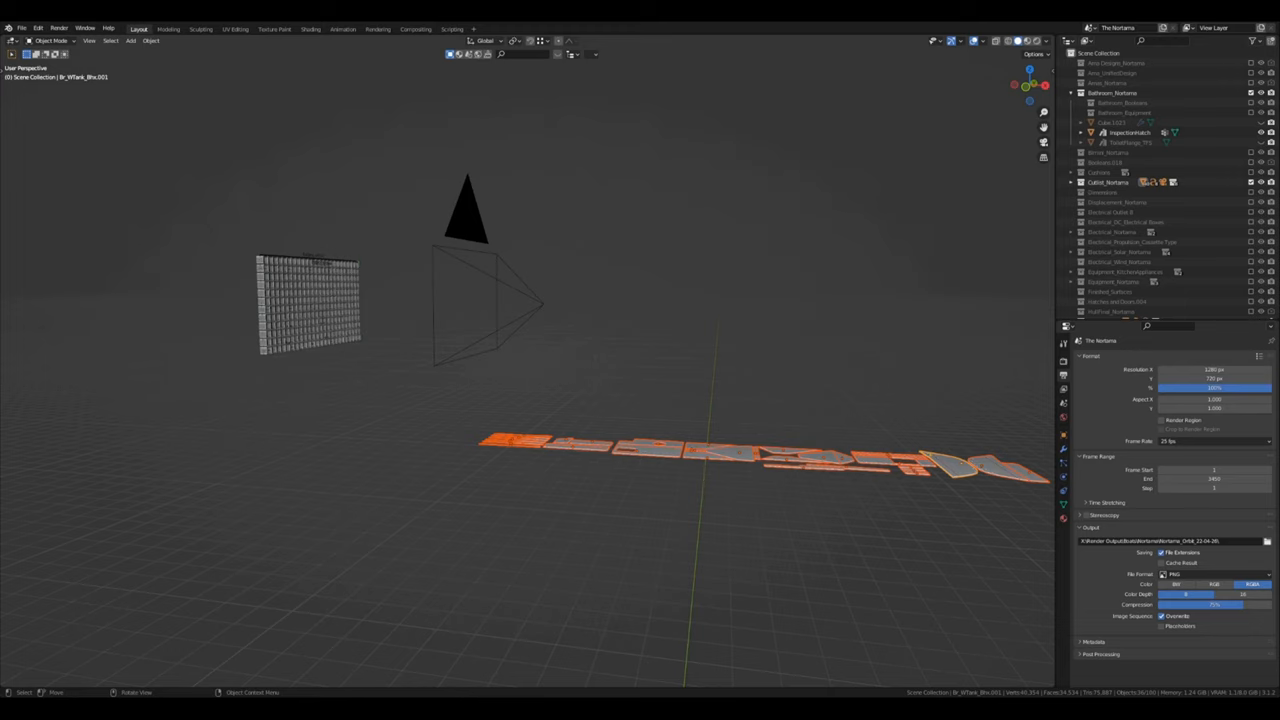
key(r)
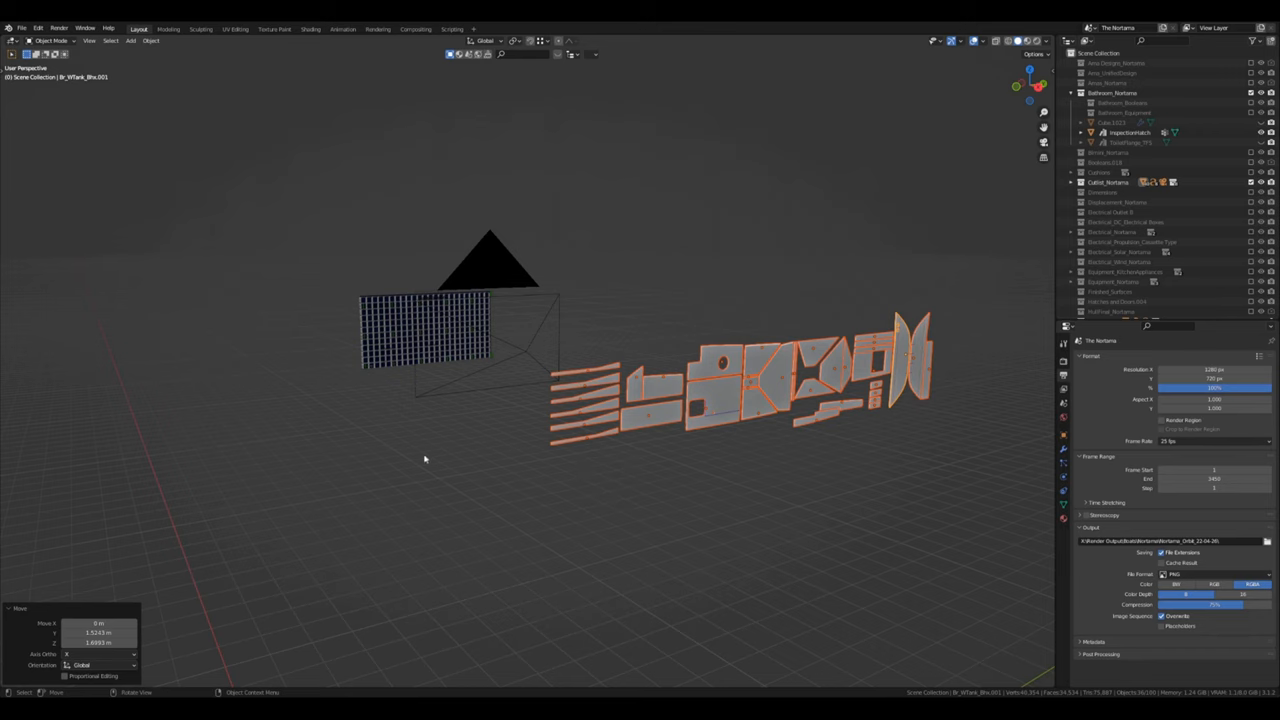
mouse_move(685, 656)
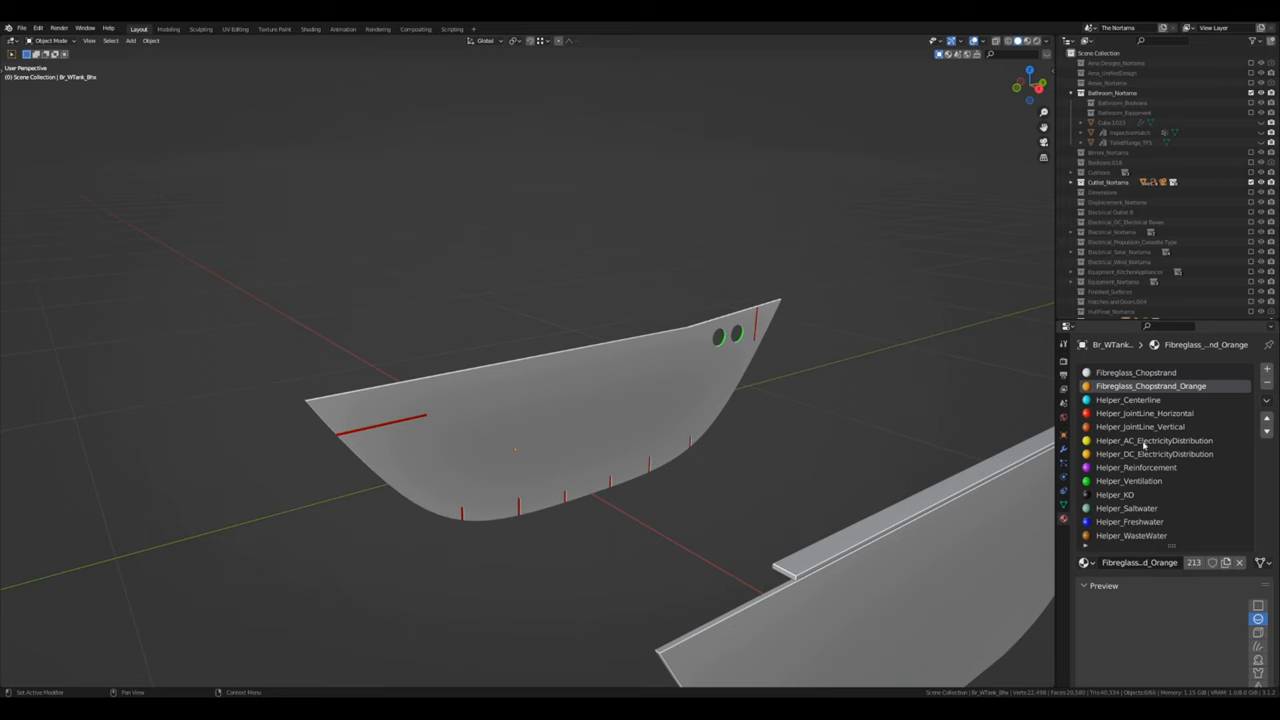
mouse_move(1153, 523)
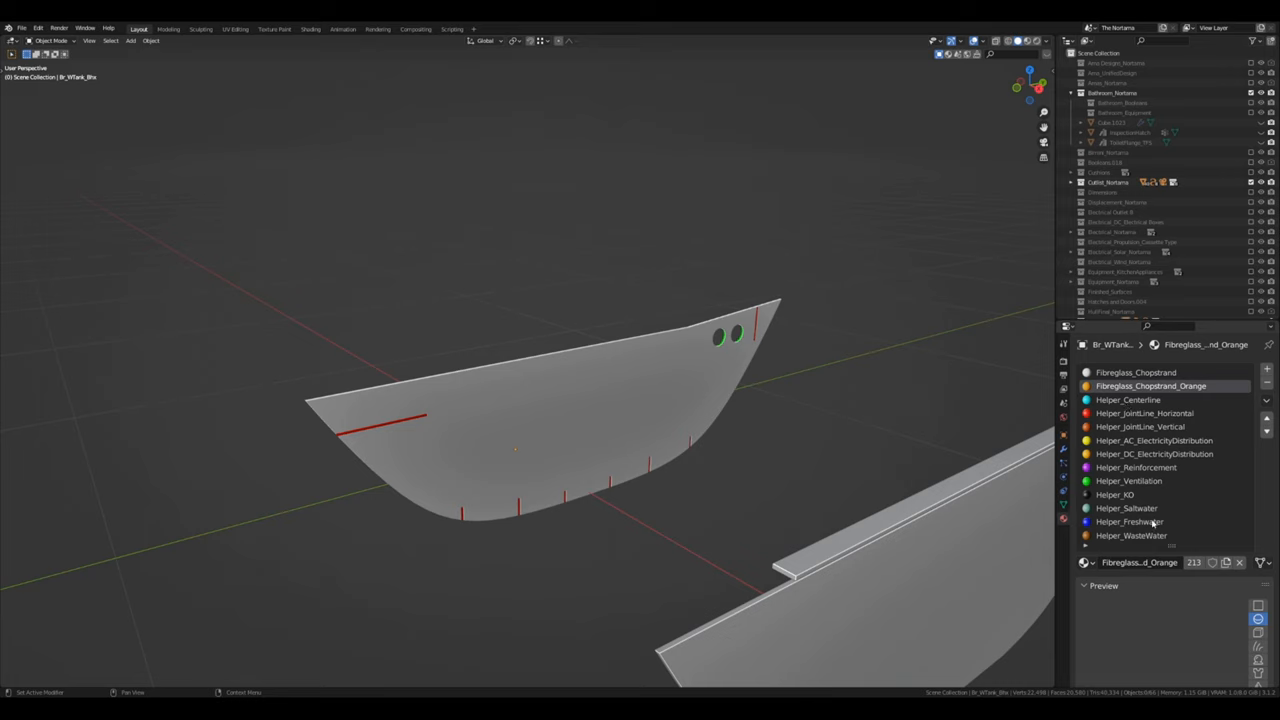
mouse_move(1155, 610)
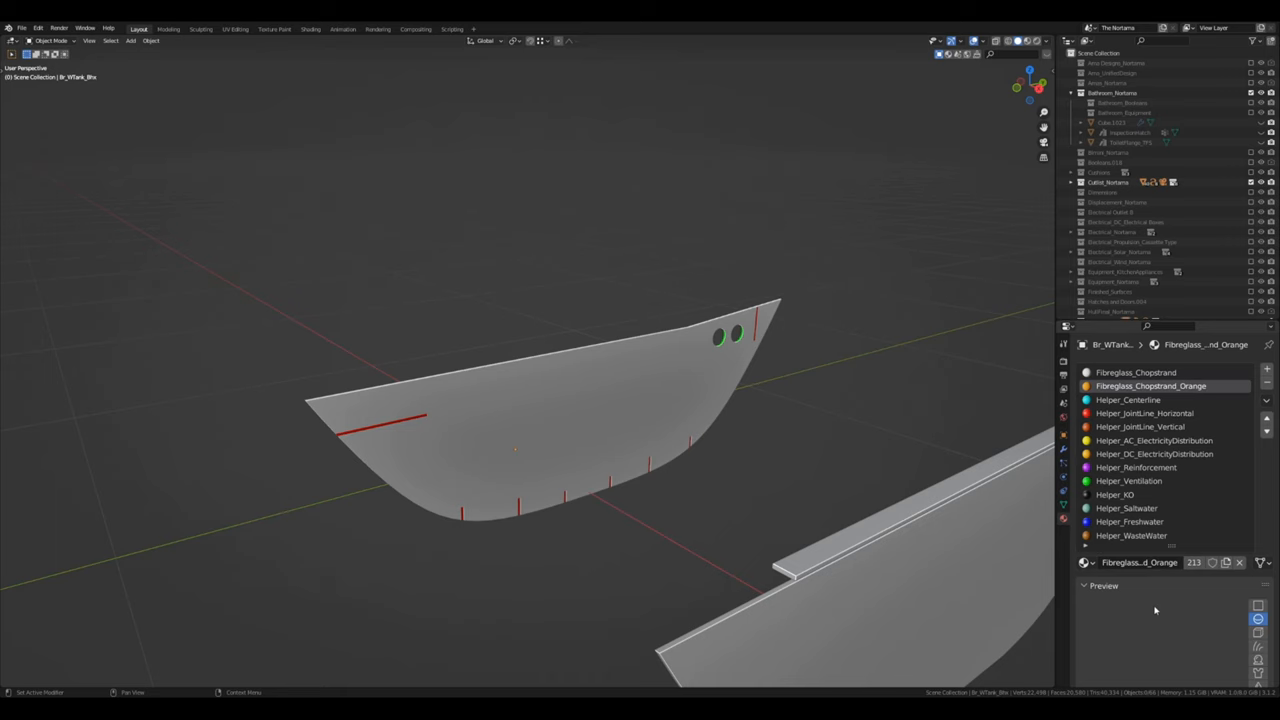